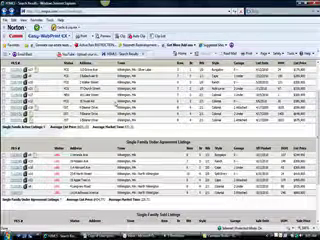
scroll("down", 3)
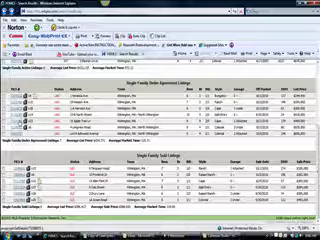